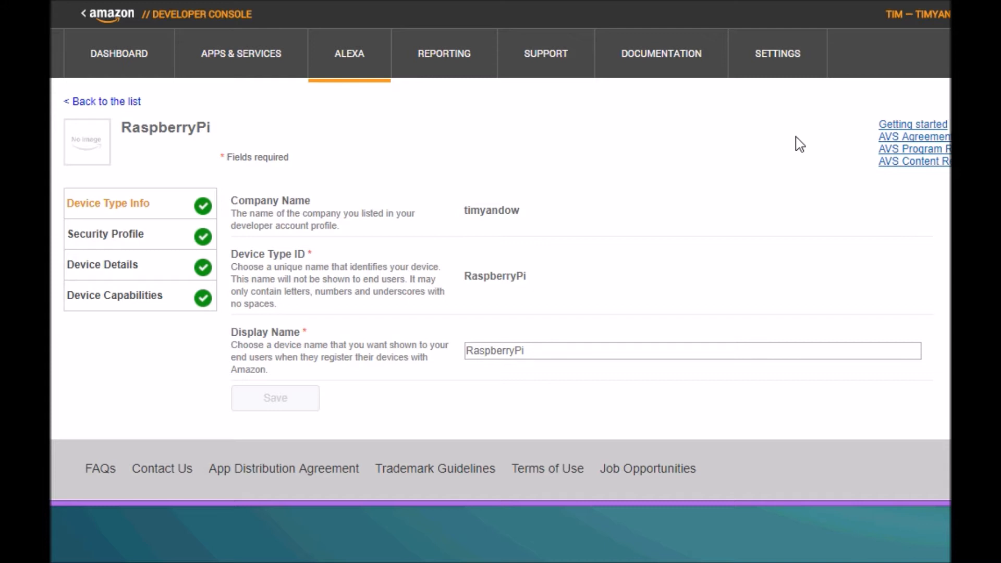
{"action": "mouse_move", "coordinate": [756, 116]}
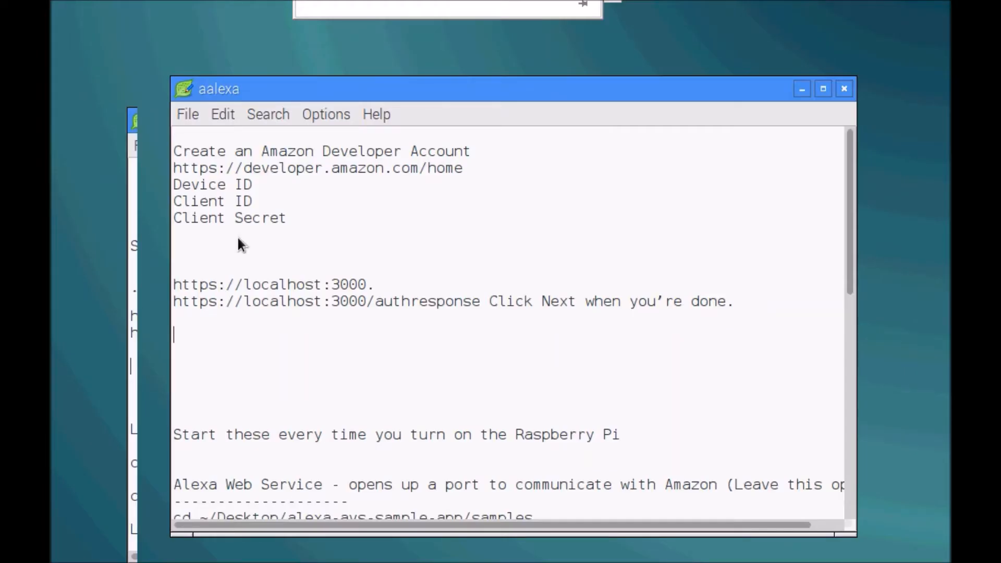
{"action": "double_click", "coordinate": [268, 285]}
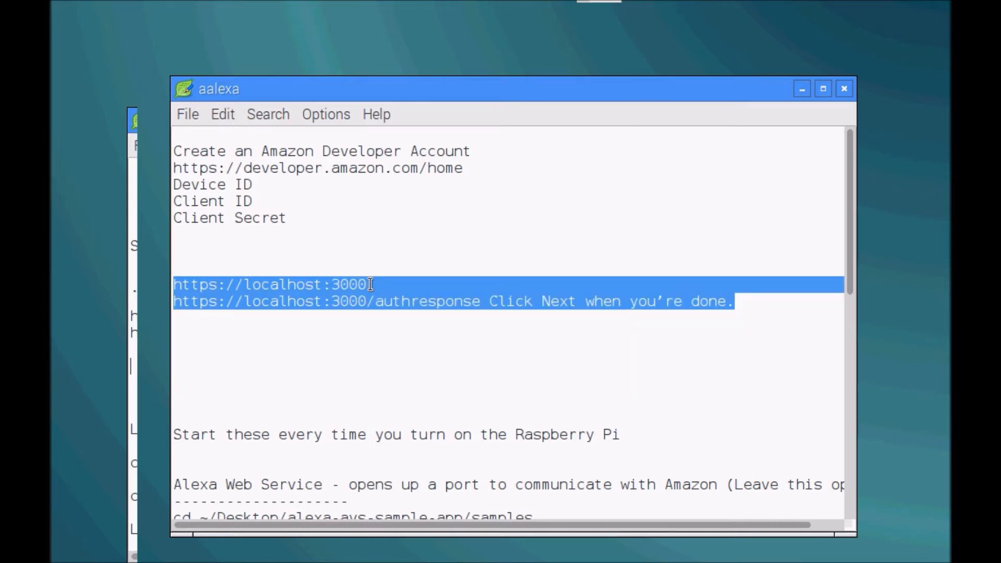
{"action": "left_click", "coordinate": [370, 285]}
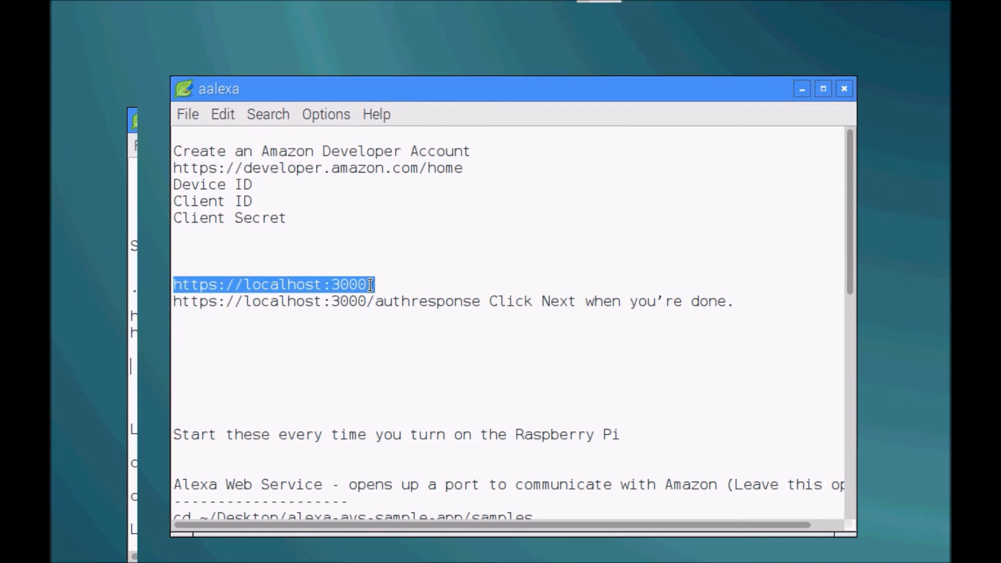
{"action": "type", "text": "."}
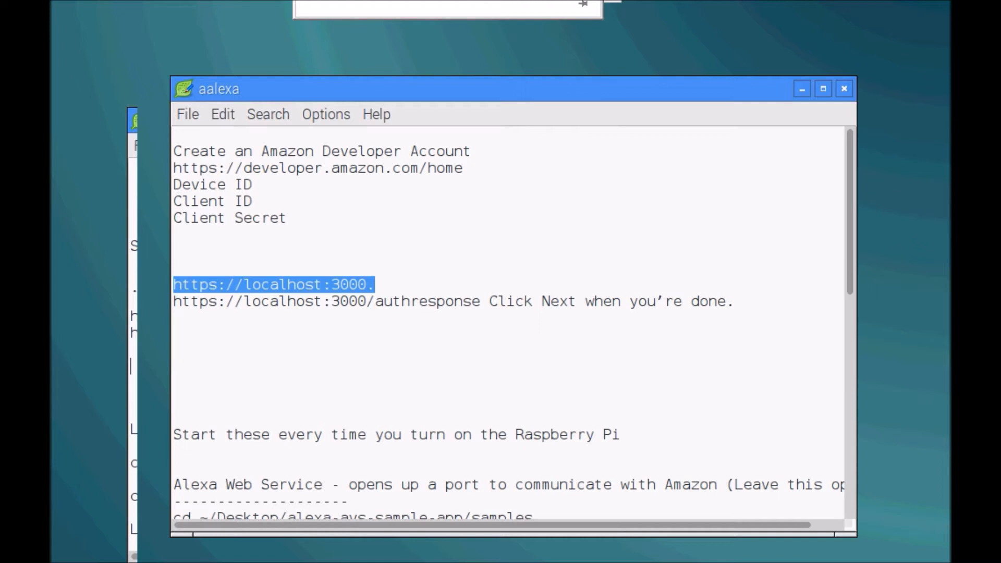
{"action": "mouse_move", "coordinate": [268, 185]}
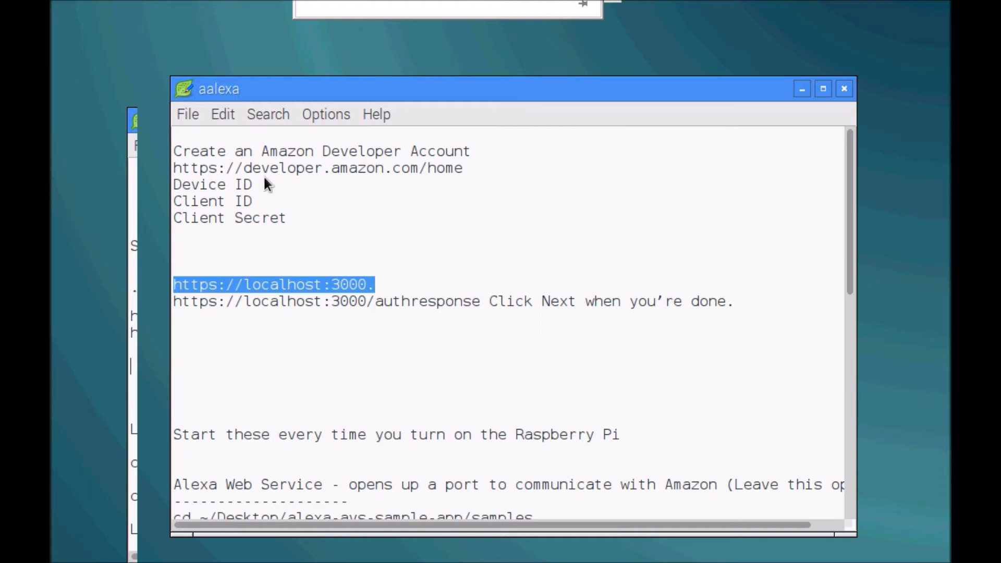
{"action": "double_click", "coordinate": [194, 301]}
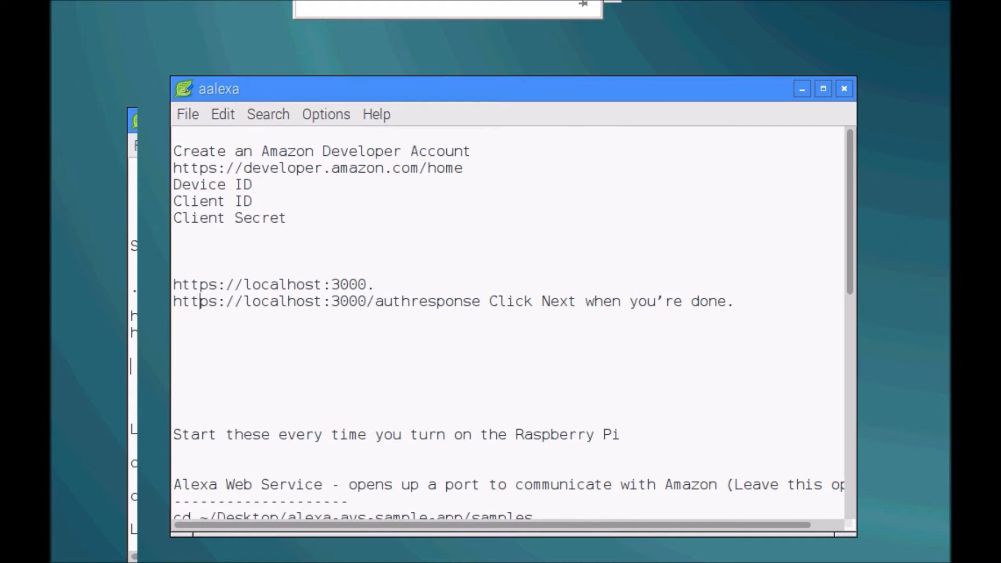
{"action": "left_click", "coordinate": [802, 88]}
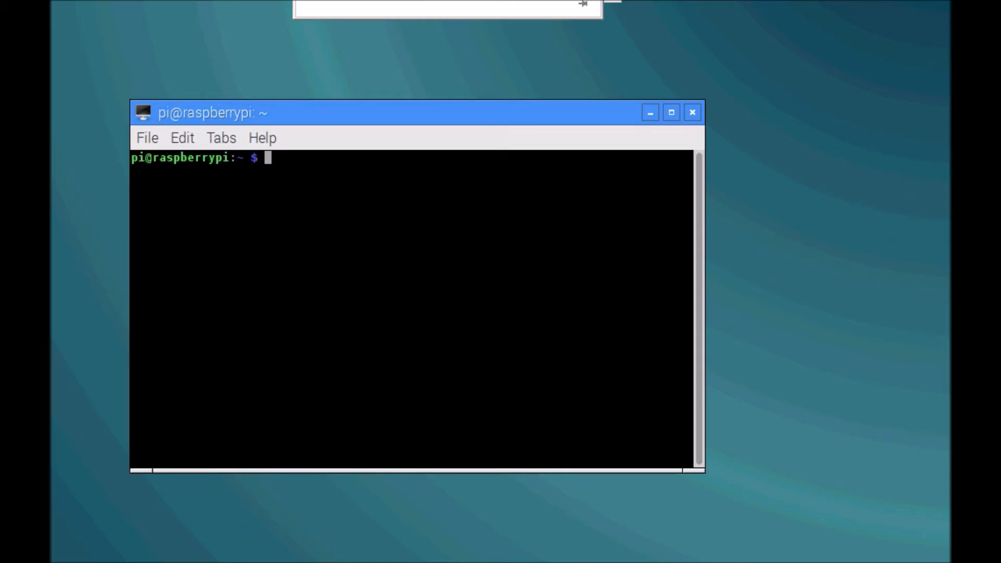
{"action": "mouse_move", "coordinate": [427, 125]}
{"action": "type", "text": "cd Desktop"}
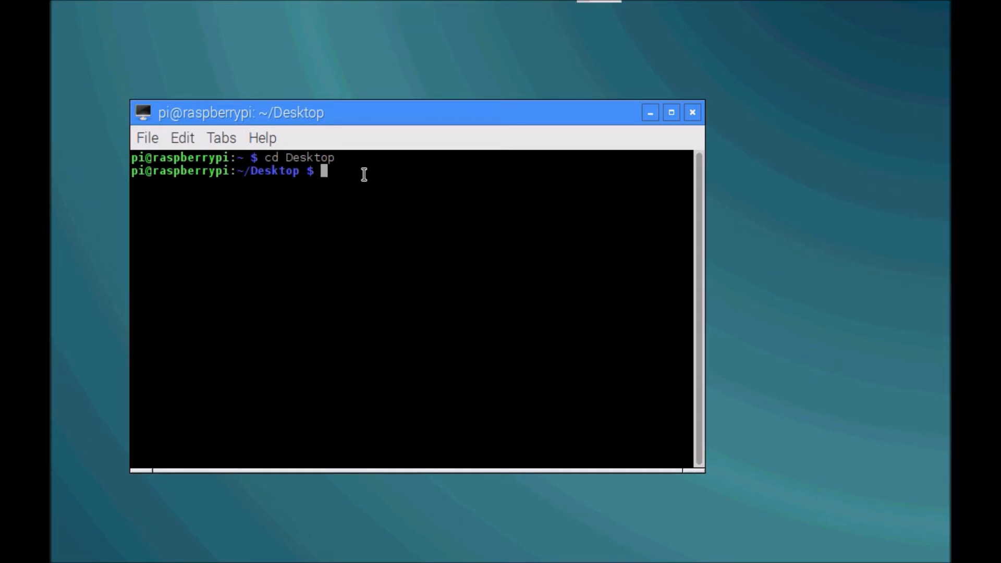
Enter the git clone command for the alexa-avs-sample-app repository, then erase the typed command
{"action": "type", "text": "git clone https://github.com/alexa/alexa-avs-sample-app.git"}
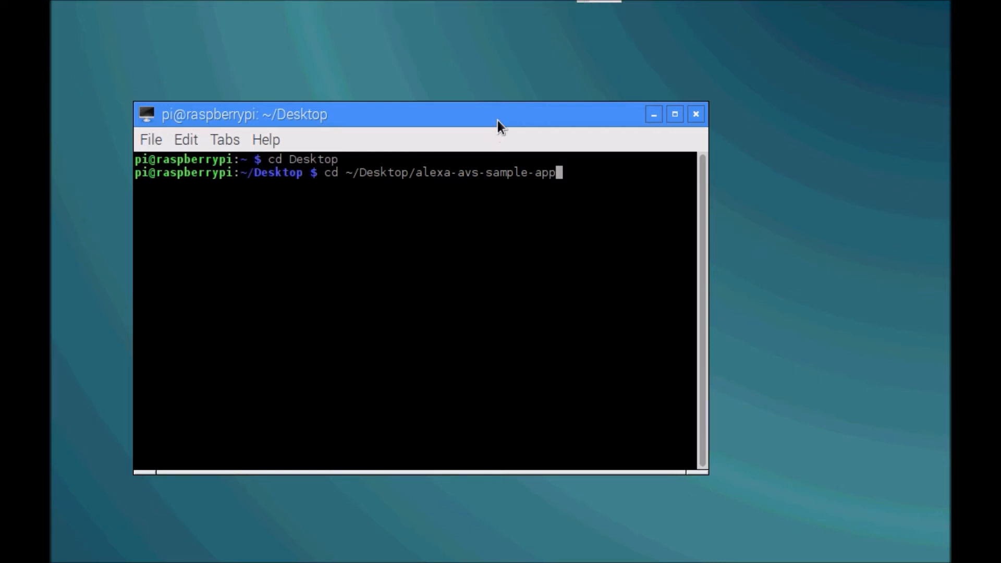
{"action": "key", "text": "BackSpace"}
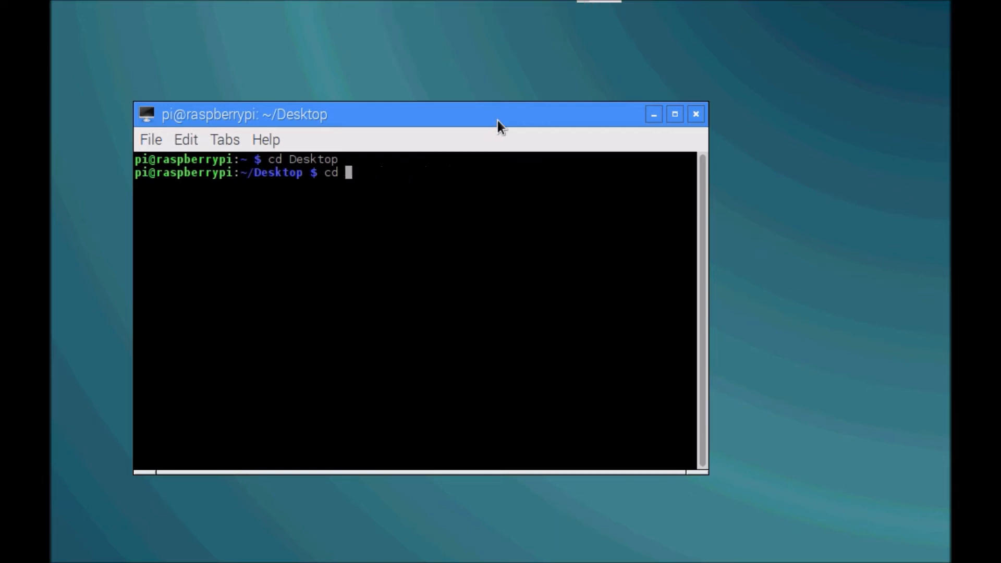
{"action": "key", "text": "BackSpace"}
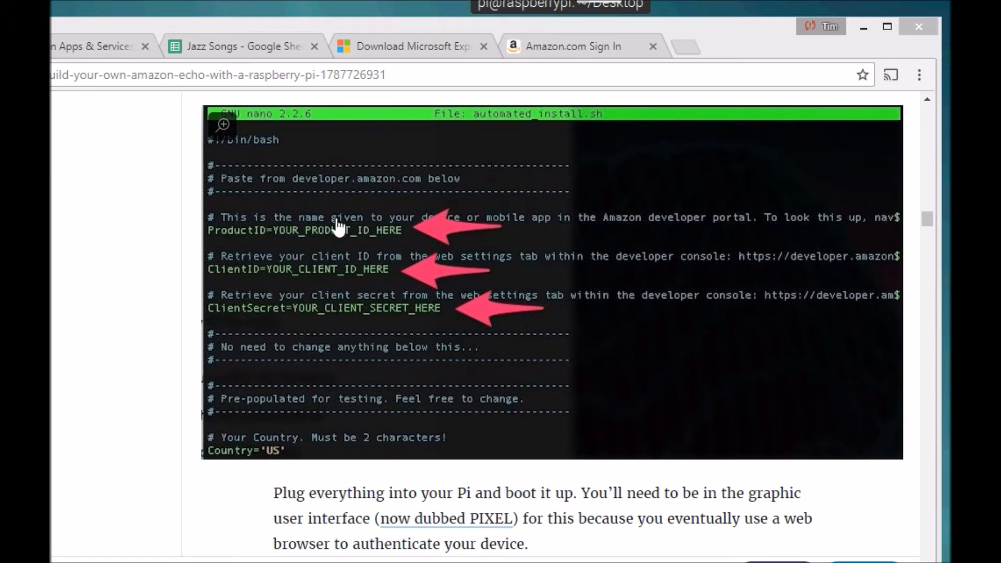
{"action": "mouse_move", "coordinate": [327, 239]}
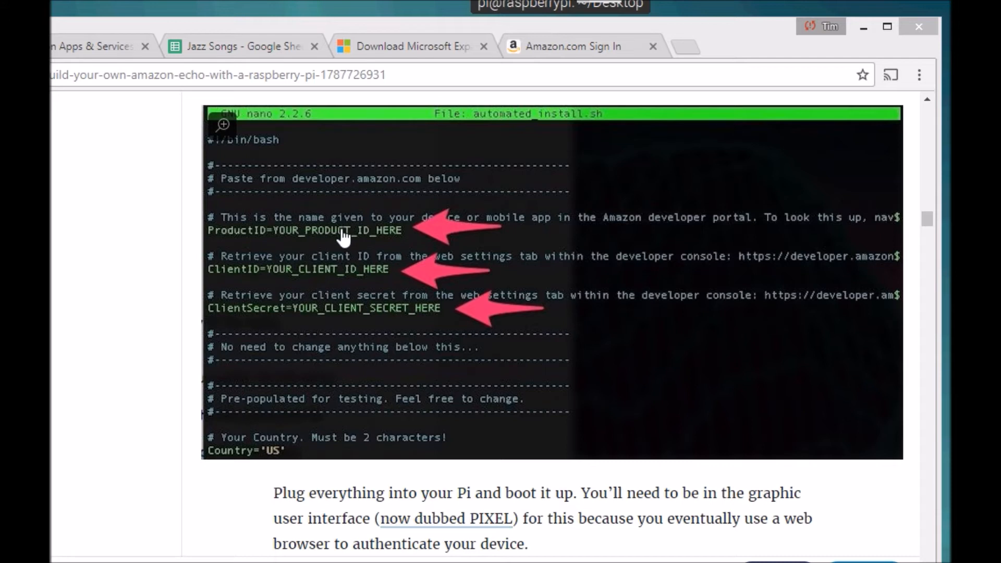
{"action": "mouse_move", "coordinate": [301, 268]}
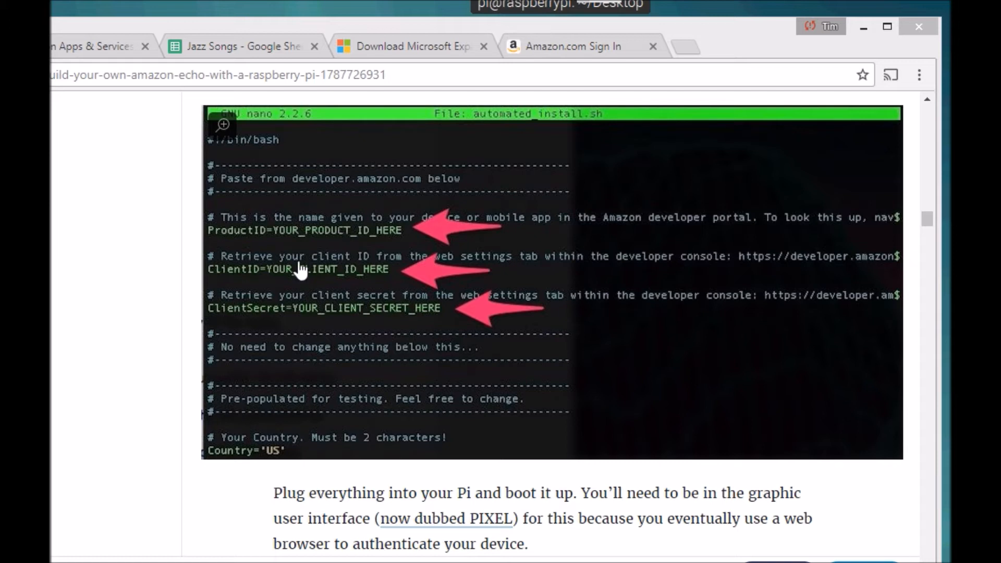
{"action": "mouse_move", "coordinate": [332, 279]}
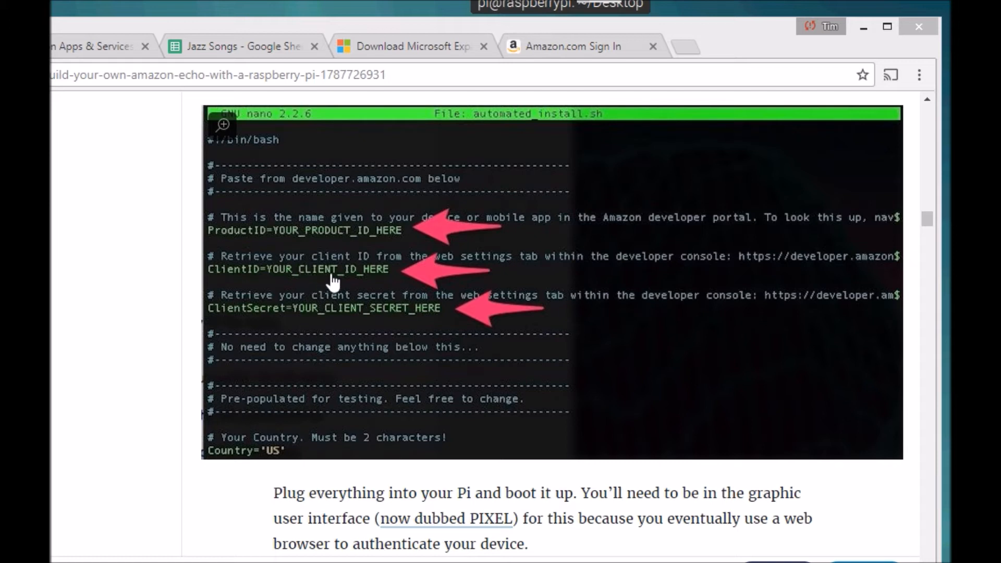
{"action": "mouse_move", "coordinate": [423, 319]}
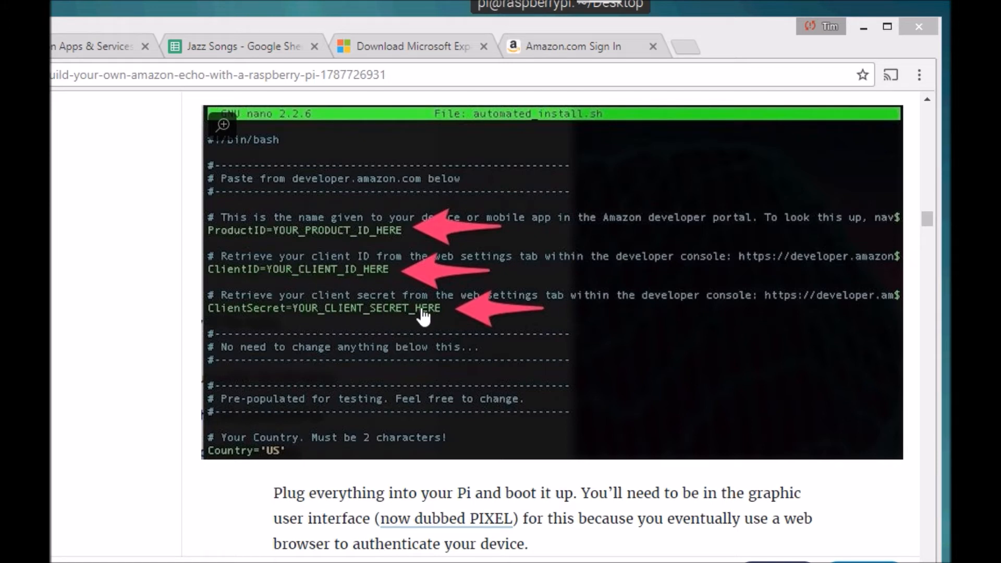
{"action": "mouse_move", "coordinate": [379, 241]}
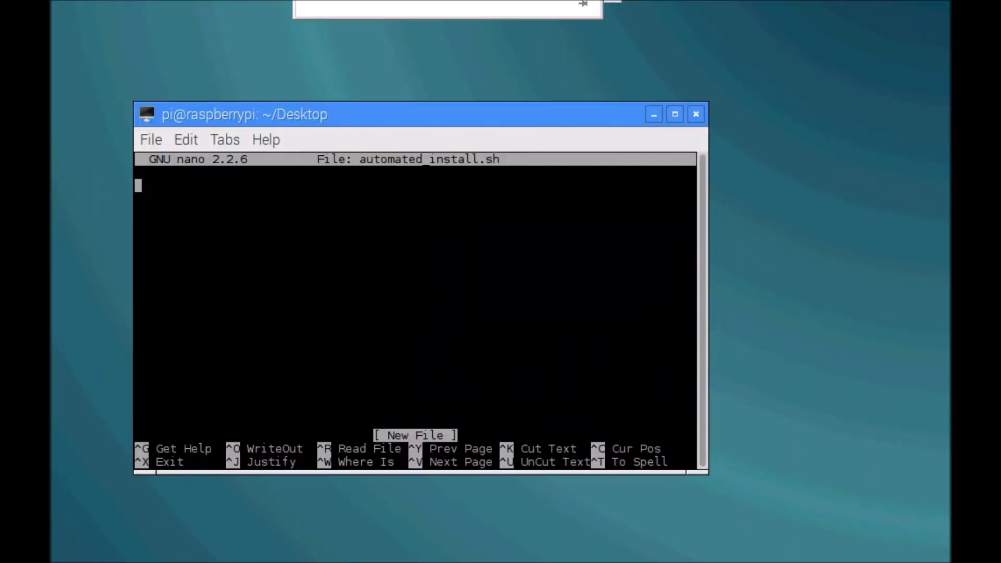
Exit the empty automated_install.sh nano editor and right-click in the terminal window
{"action": "key", "text": "ctrl+x"}
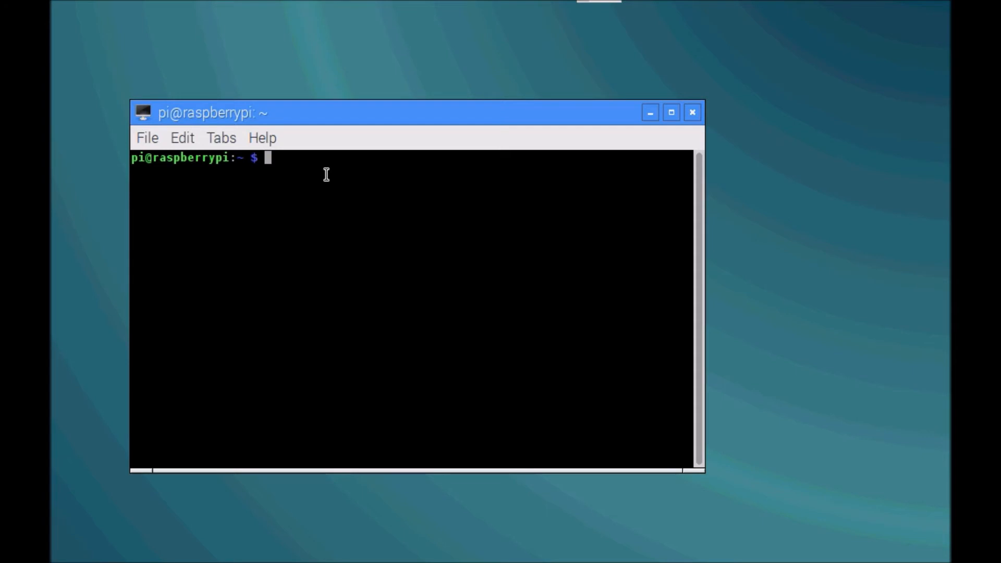
{"action": "right_click", "coordinate": [325, 174]}
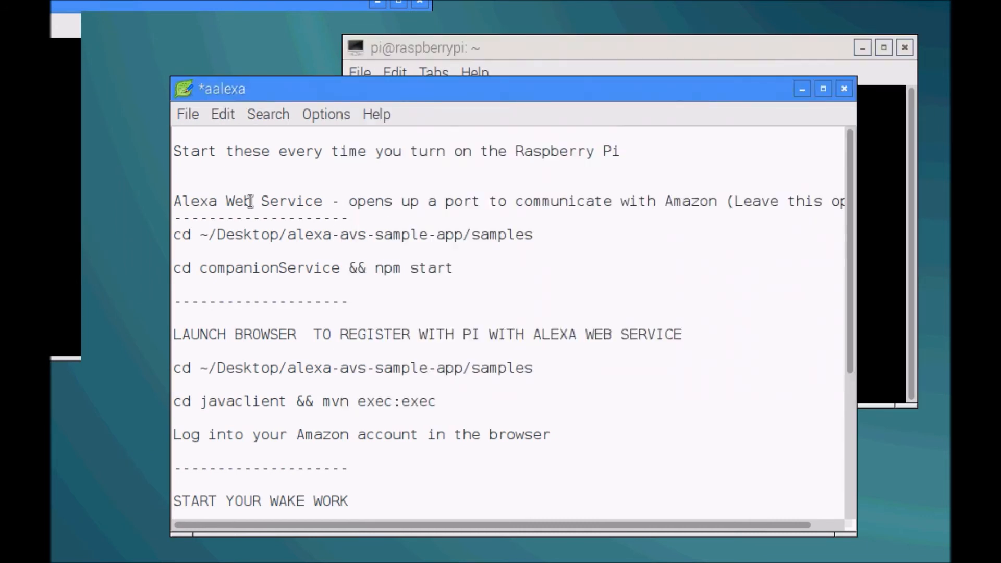
Copy the notes' samples-folder command and run 'cd ~/Desktop/alexa-avs-sample-app/samples' in the terminal
{"action": "left_click_drag", "start_coordinate": [251, 200], "coordinate": [394, 235]}
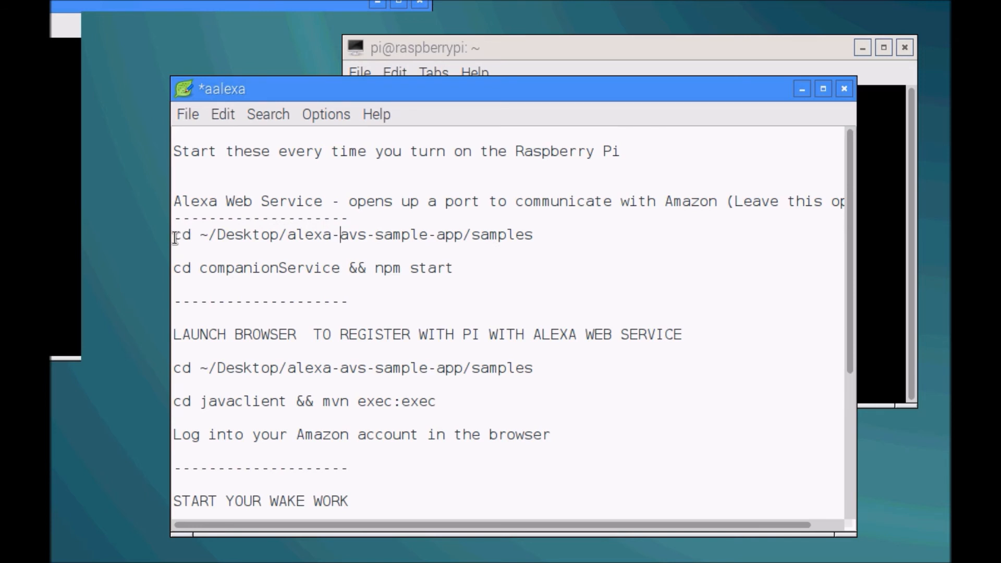
{"action": "left_click_drag", "start_coordinate": [174, 234], "coordinate": [464, 234]}
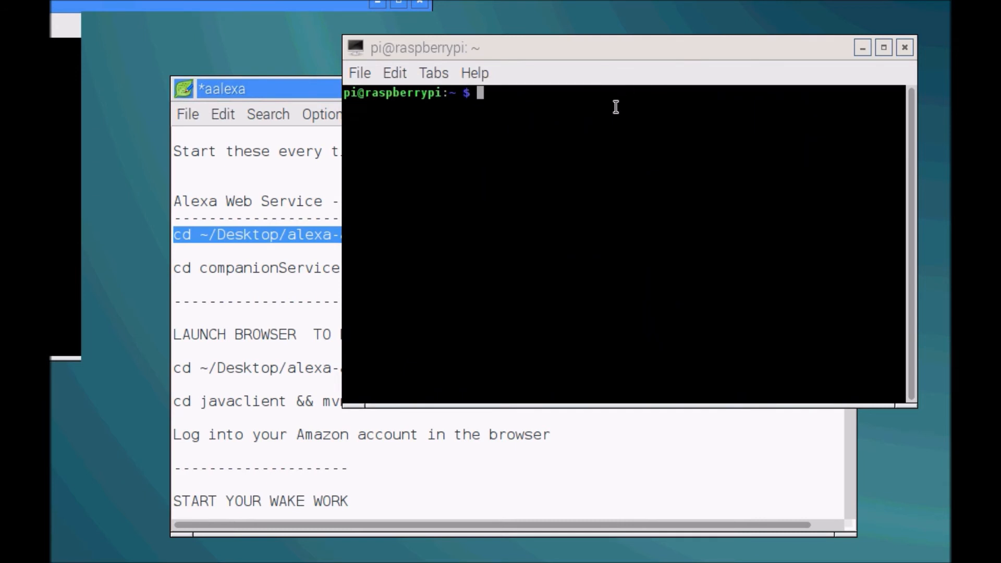
{"action": "type", "text": "cd ~/Desktop/alexa-avs-sample-app/samples"}
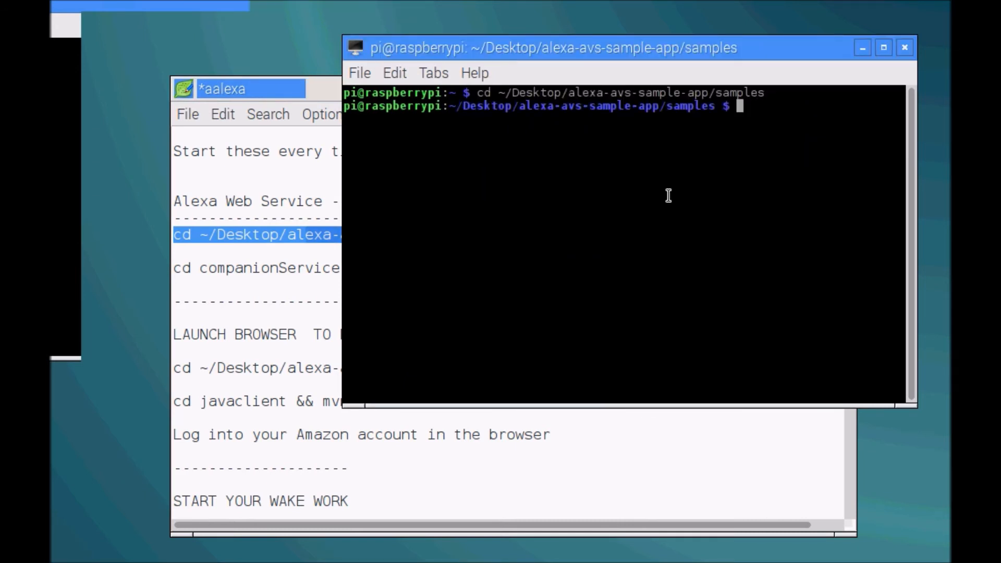
Run 'cd companionService && npm start' from the notes, then scroll the notes down
{"action": "left_click", "coordinate": [239, 89]}
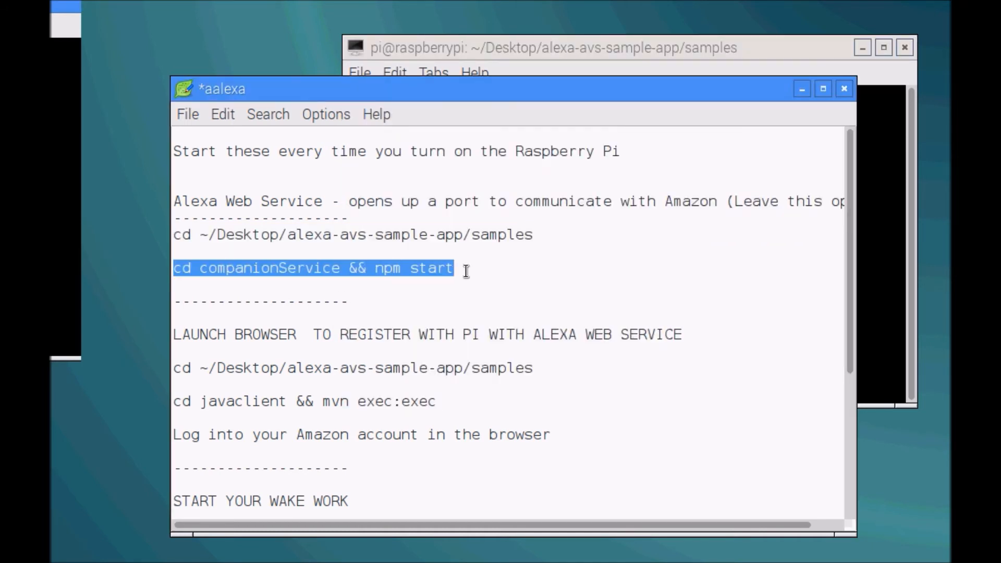
{"action": "left_click", "coordinate": [549, 47]}
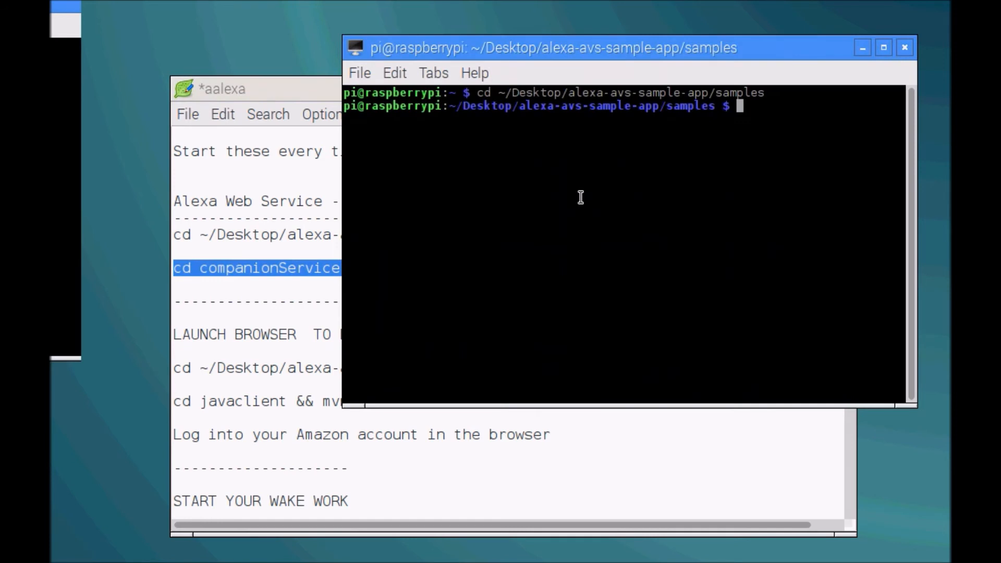
{"action": "type", "text": "cd companionService && npm start"}
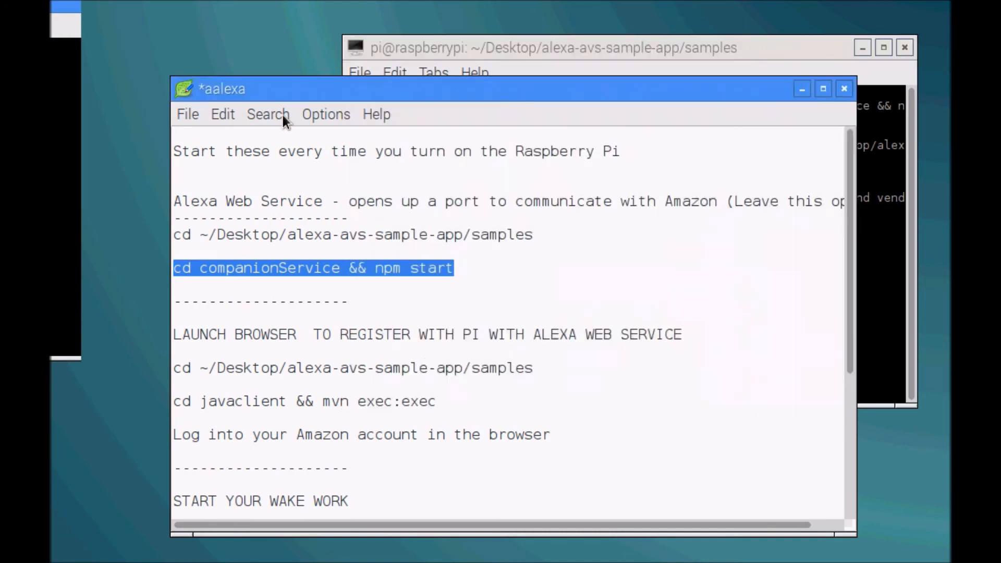
{"action": "mouse_move", "coordinate": [854, 234]}
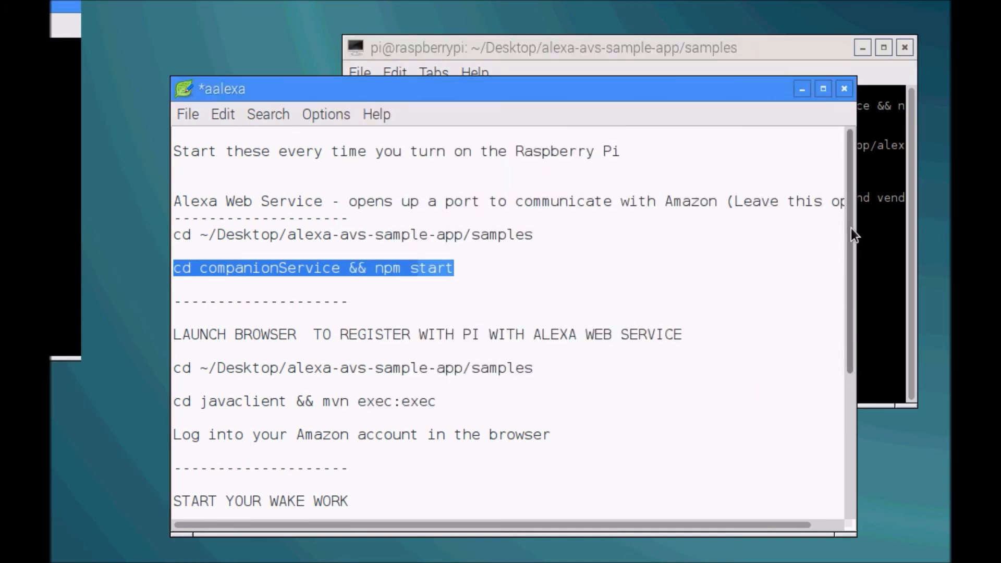
{"action": "scroll", "scroll_direction": "down", "scroll_amount": 3}
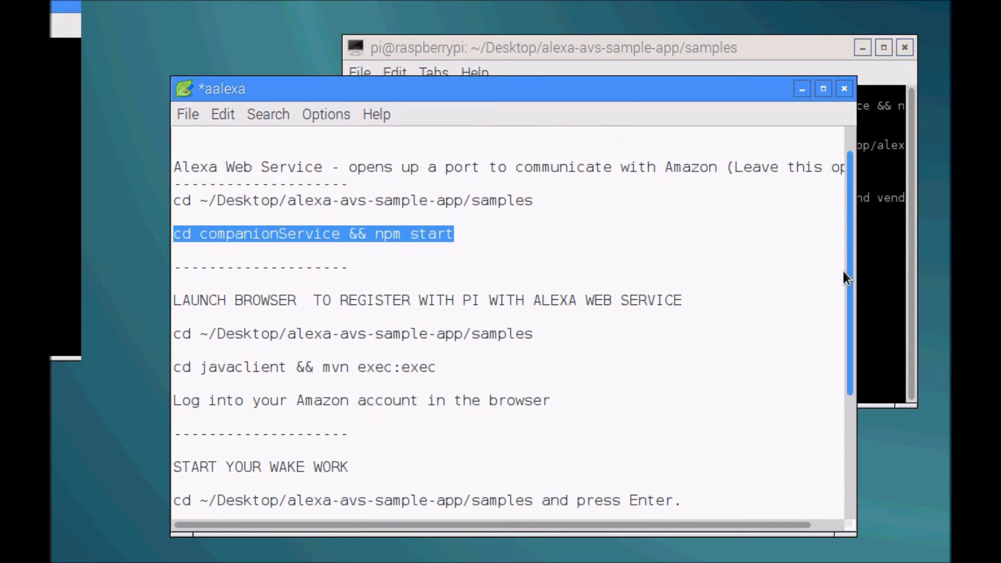
{"action": "scroll", "scroll_direction": "down", "scroll_amount": 3}
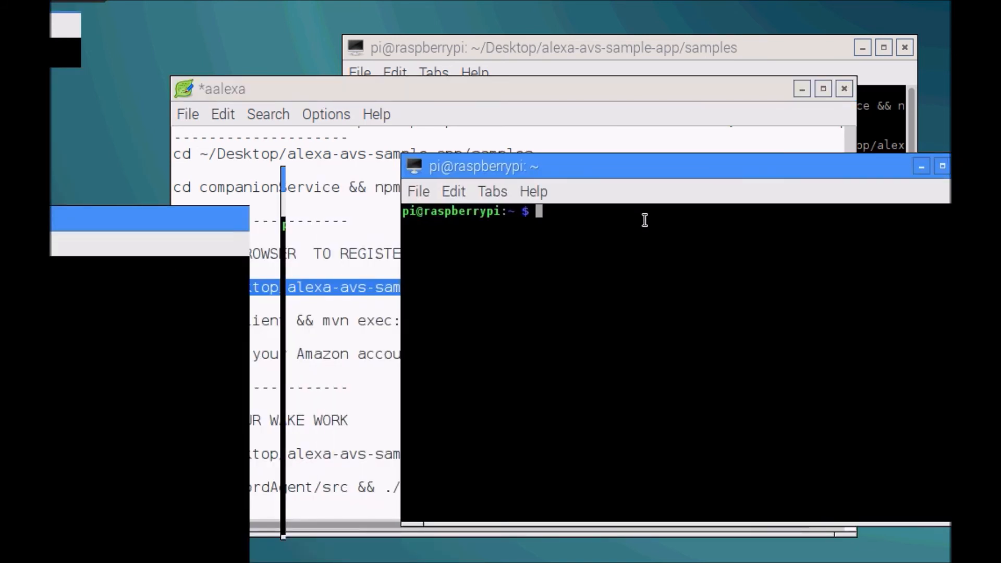
In the second terminal, cd to the samples folder and run 'cd javaclient && mvn exec:exec'
{"action": "type", "text": "cd ~/Desktop/alexa-avs-sample-app/samples"}
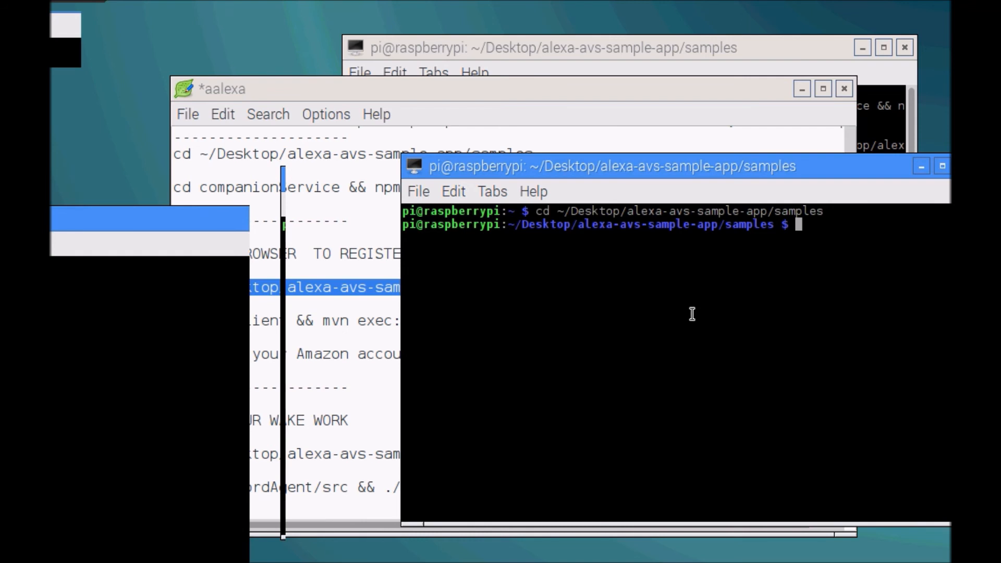
{"action": "right_click", "coordinate": [692, 313]}
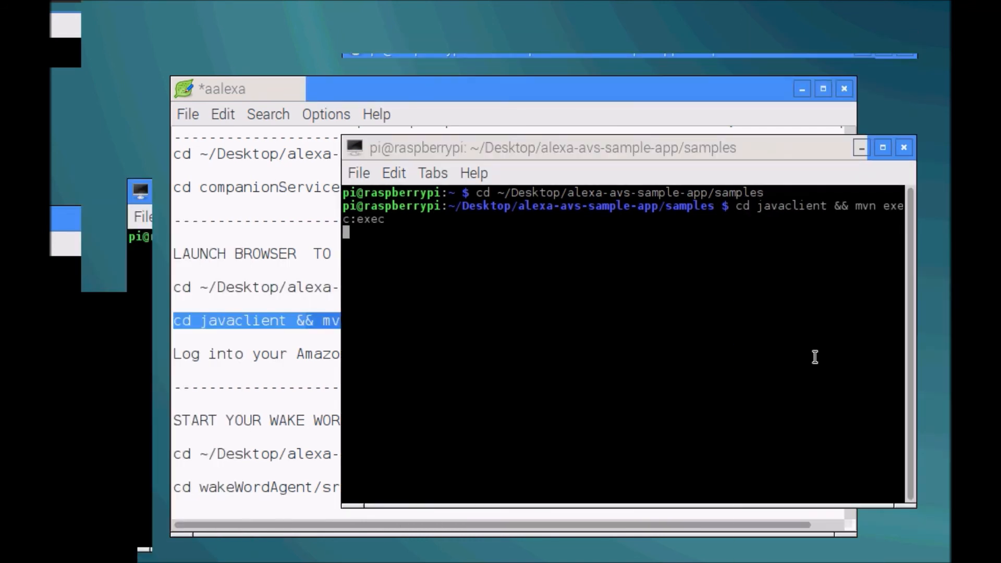
{"action": "key", "text": "Return"}
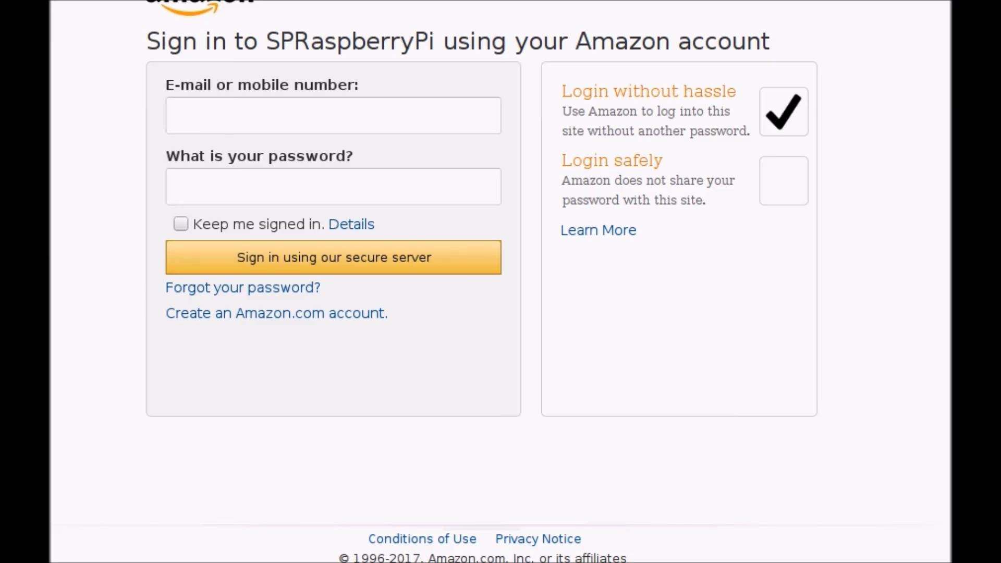
Select the E-mail or mobile number field on the SPRaspberryPi Amazon sign-in page
{"action": "left_click", "coordinate": [332, 116]}
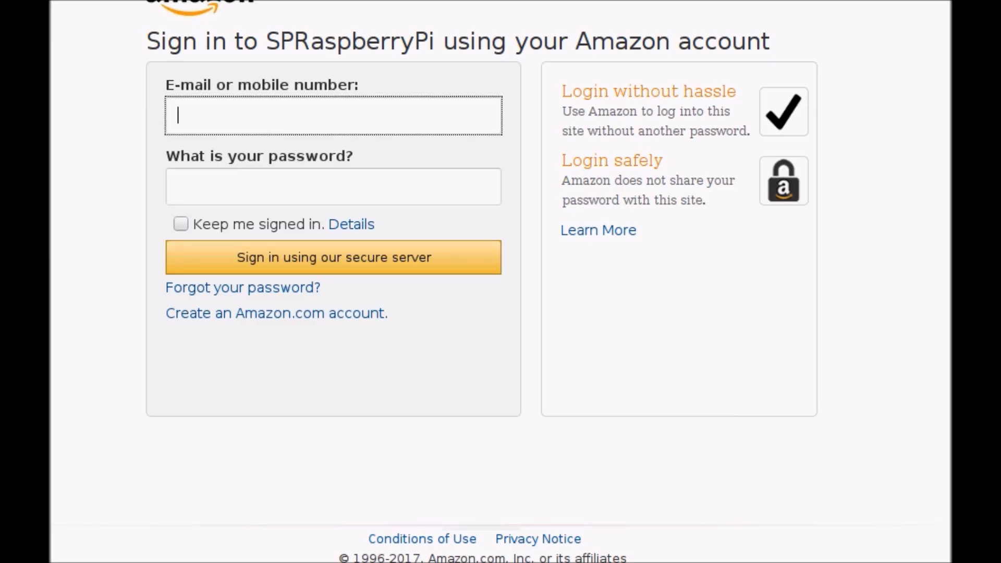